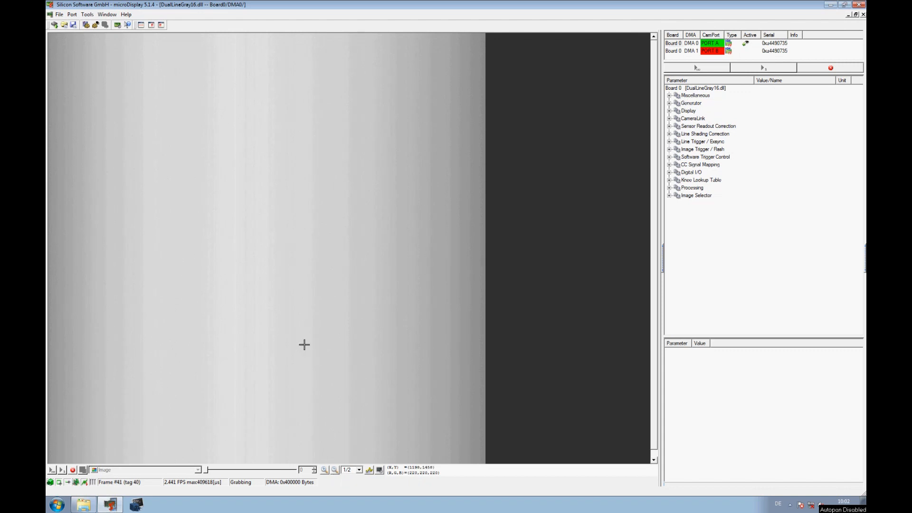
mouse_move(142, 140)
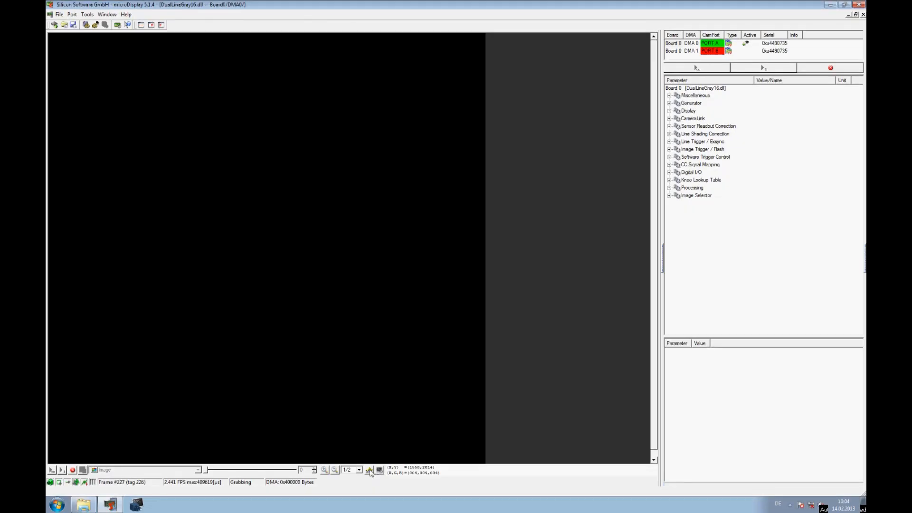
Open the brightness histogram for the dark live image.
left_click(370, 470)
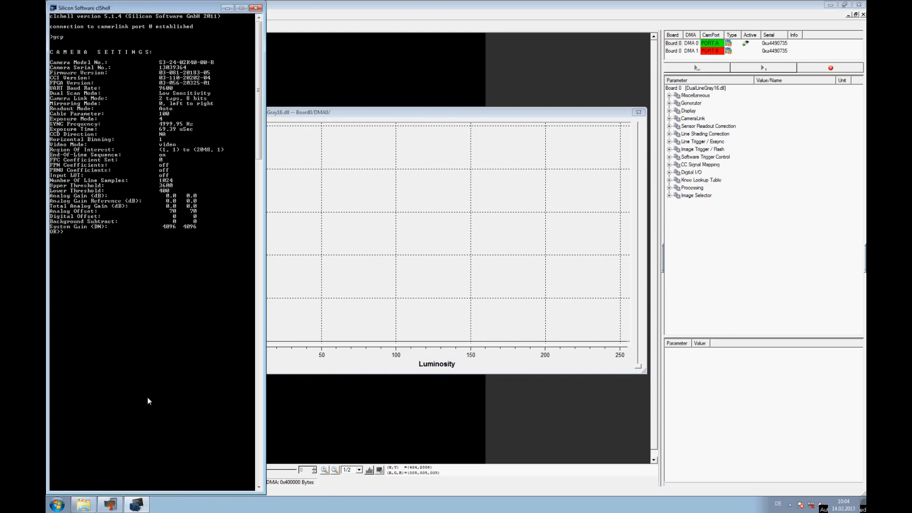
Run ccf for dark-image coefficients, then toggle pixel correction with epc 1 0 and epc 0 0.
type("ccf")
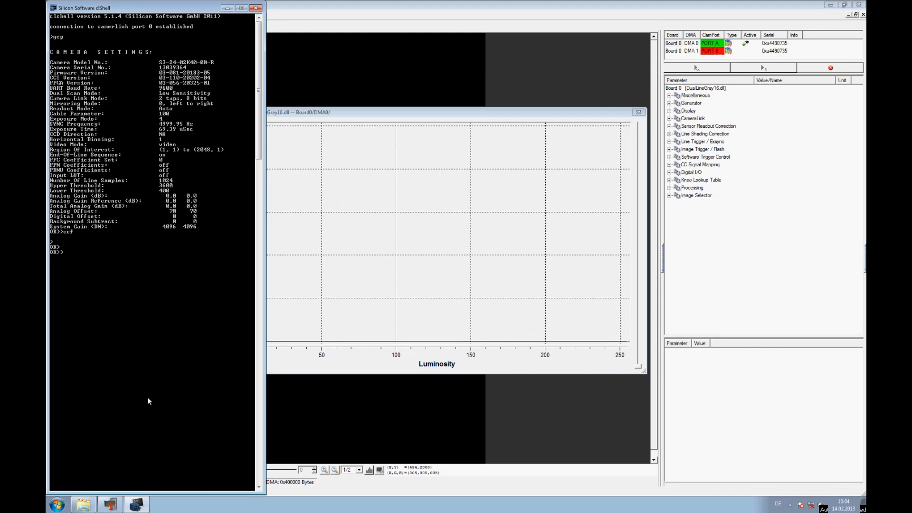
type("epc")
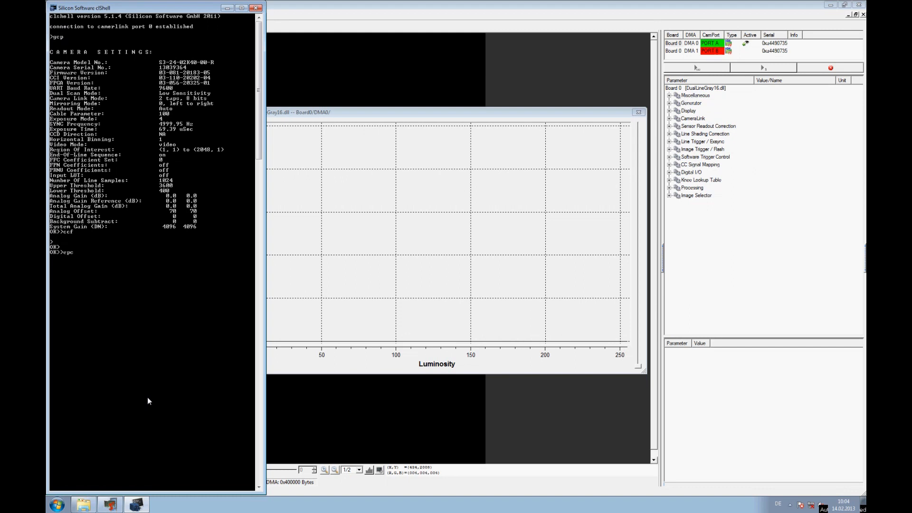
type("1 0")
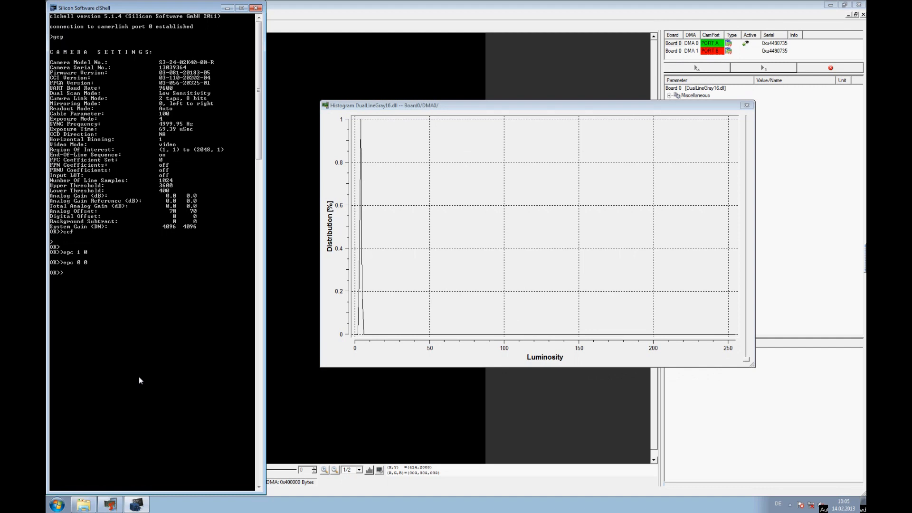
type("epc")
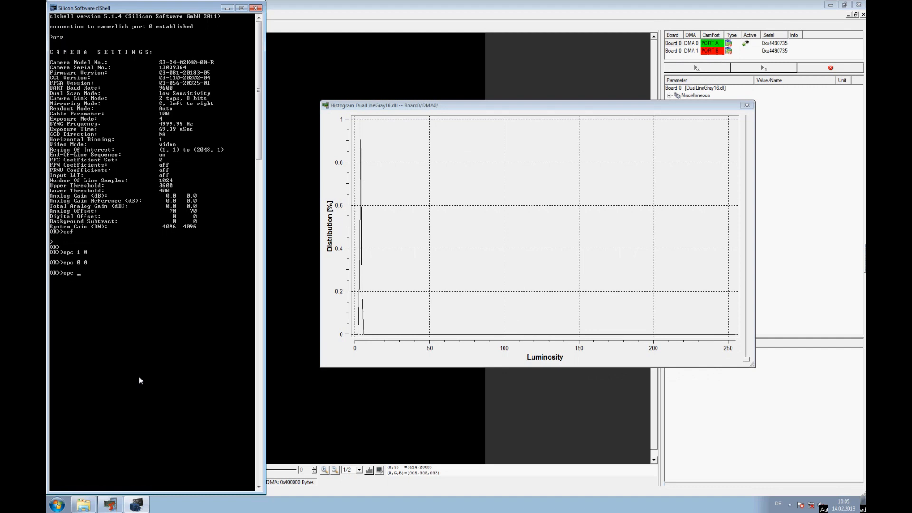
Re-enable dark correction with epc 1 0 while viewing the illuminated chart.
type("epc 1 0")
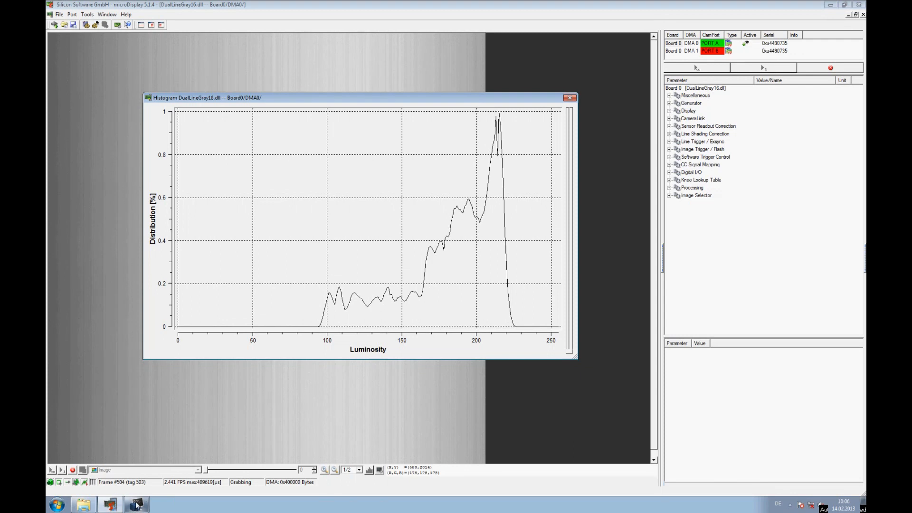
Run the gain calibration cpa 2 3600 in clshell, then enable correction with epc 1 1.
left_click(137, 503)
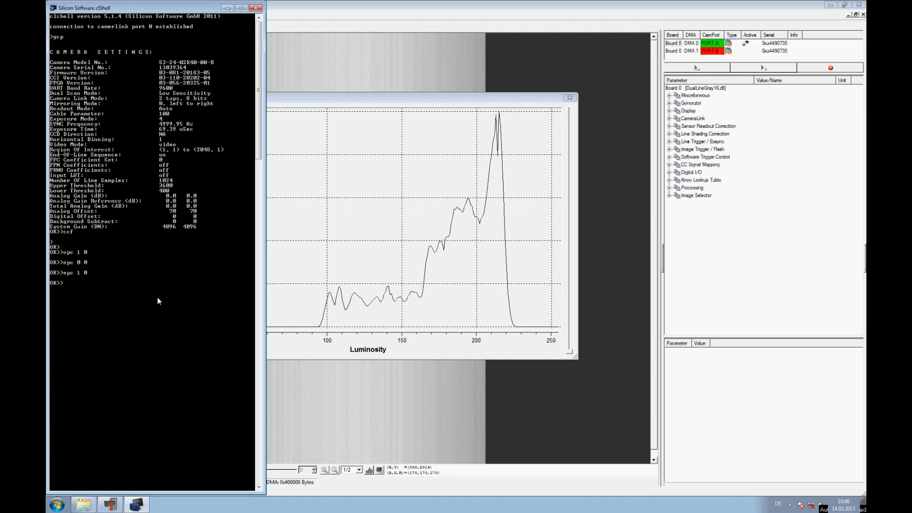
type("cpa 2")
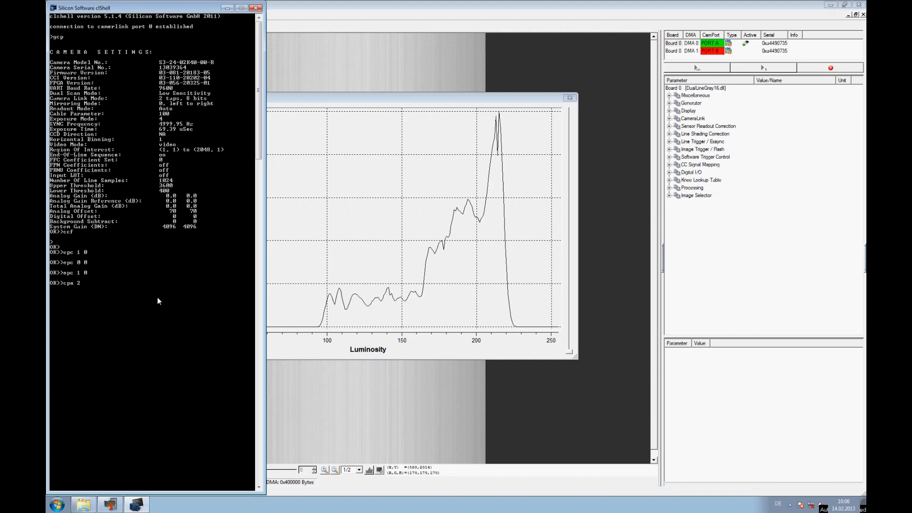
type("3")
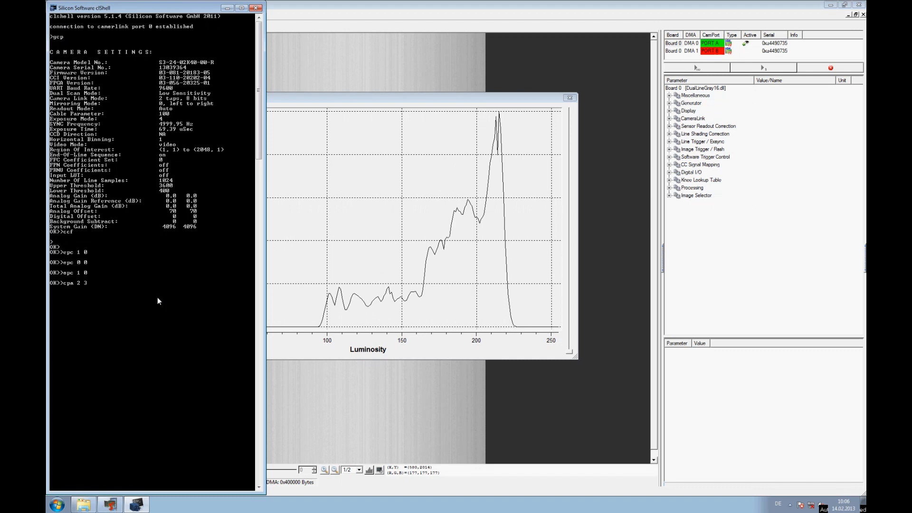
type("3600")
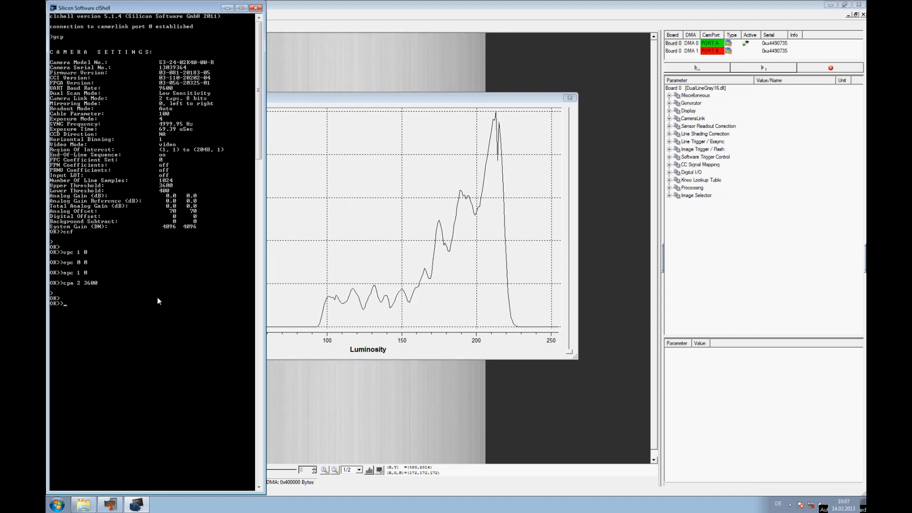
type("epc 1 1")
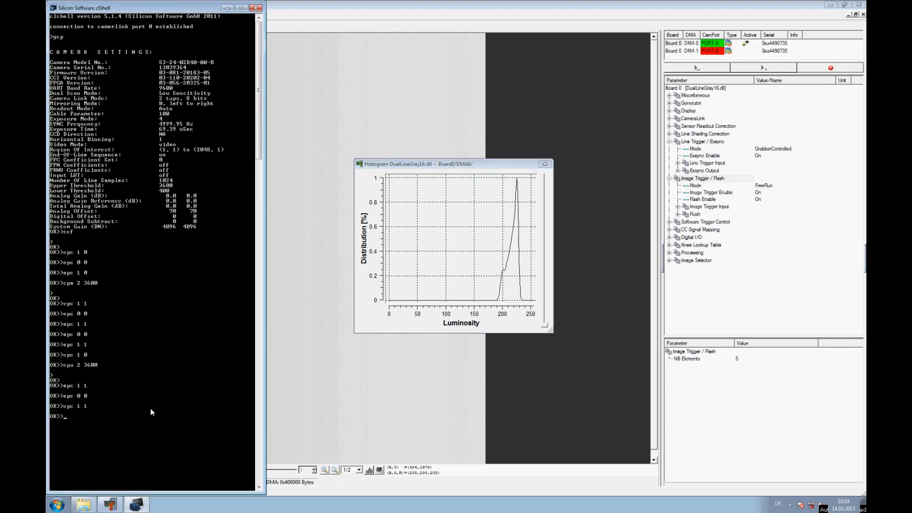
Disable correction with epc 0 0, then set line trigger to ExternTrigger and image trigger to Trigger.
type("epc 0 0")
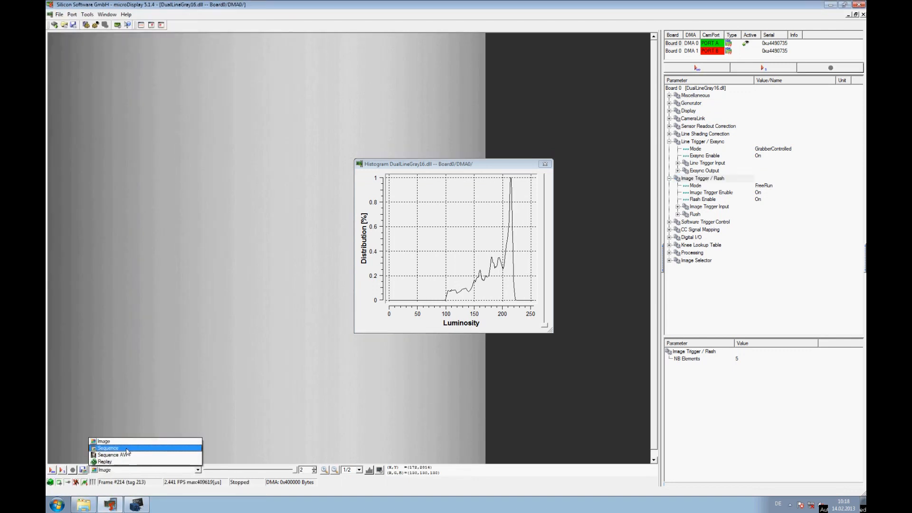
left_click(108, 448)
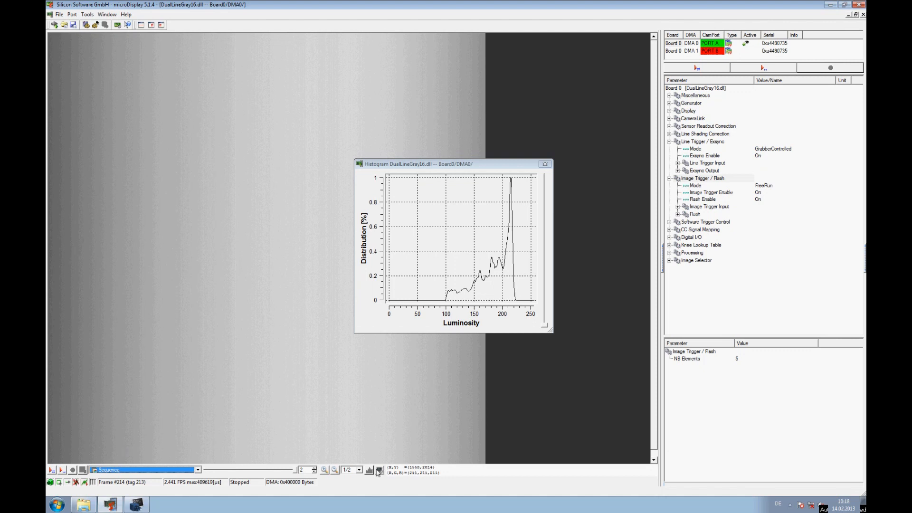
mouse_move(490, 281)
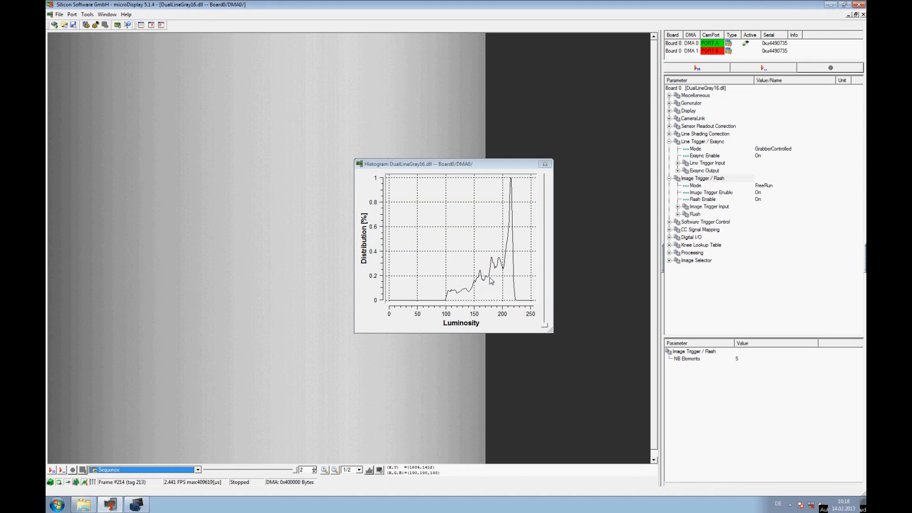
mouse_move(376, 321)
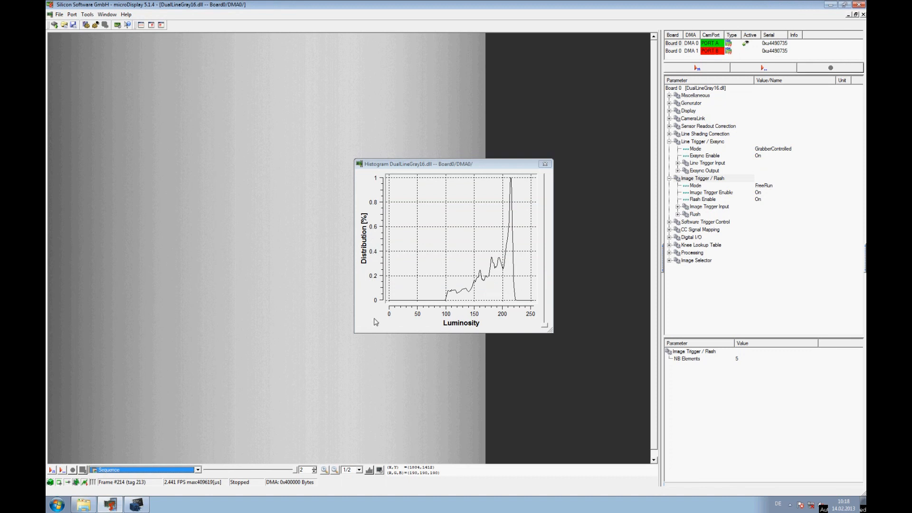
mouse_move(634, 107)
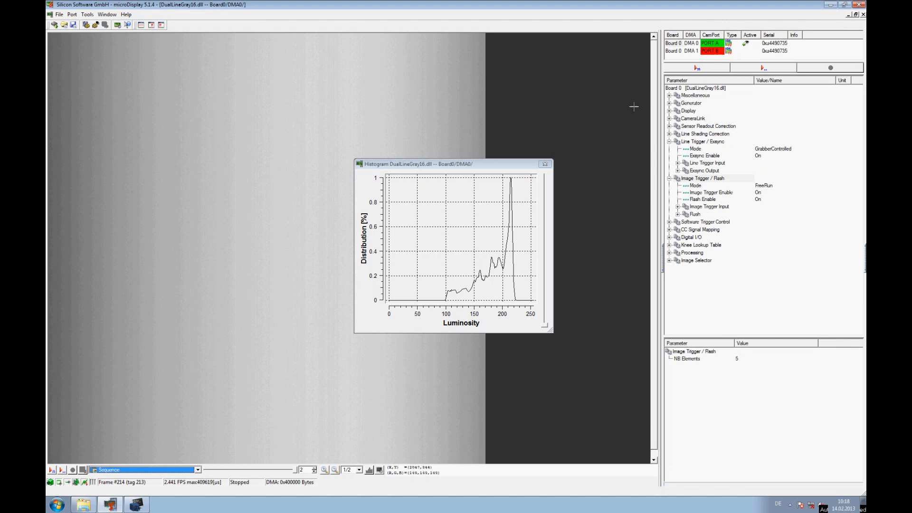
mouse_move(697, 68)
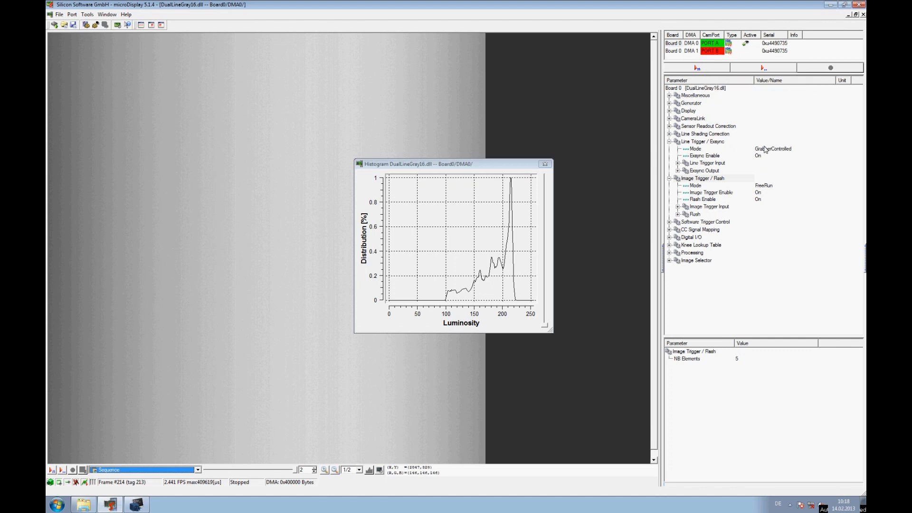
left_click(773, 148)
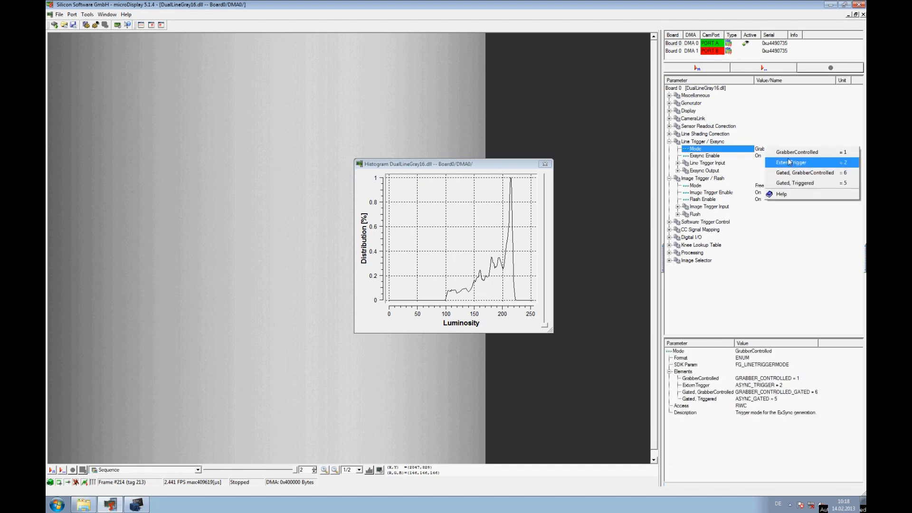
left_click(792, 161)
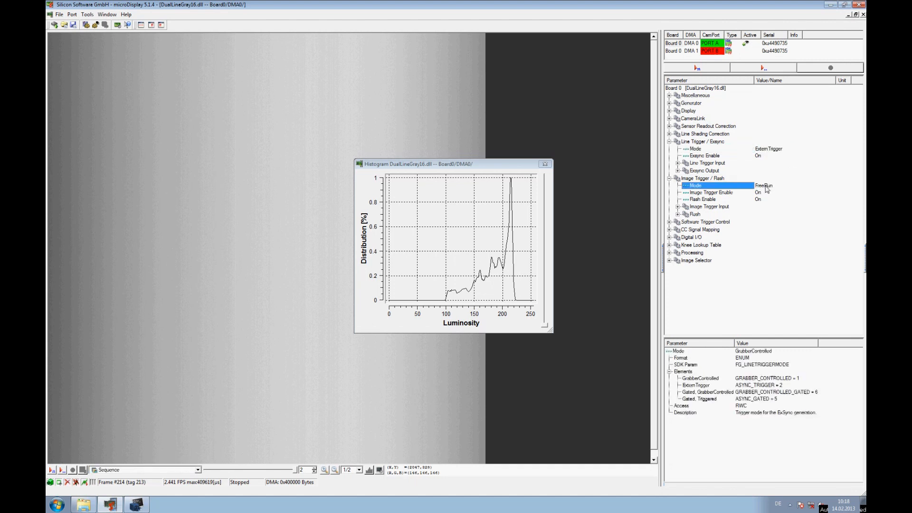
left_click(764, 185)
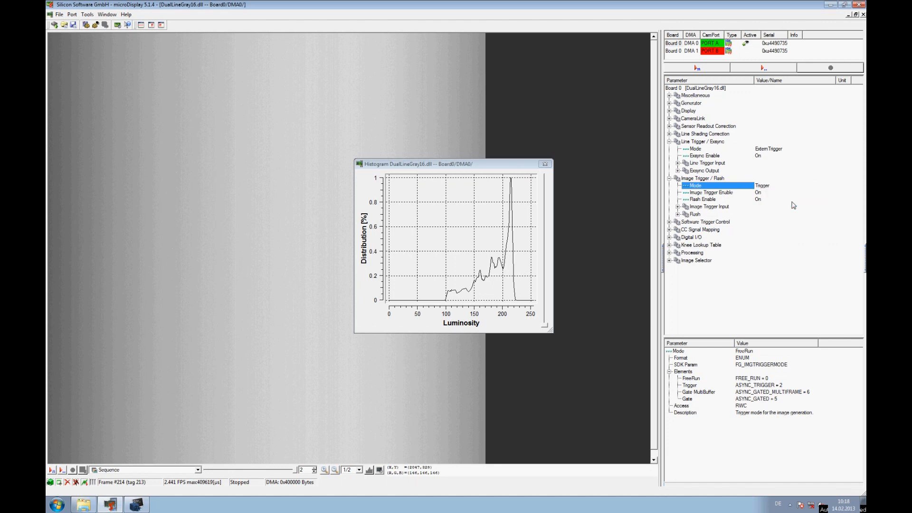
mouse_move(698, 68)
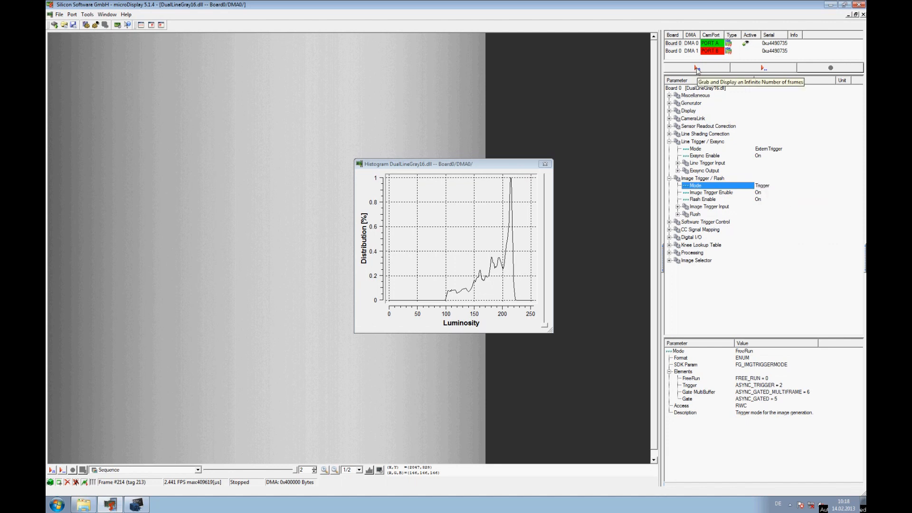
Start grabbing infinite frames to display the Stemmer test chart.
left_click(698, 67)
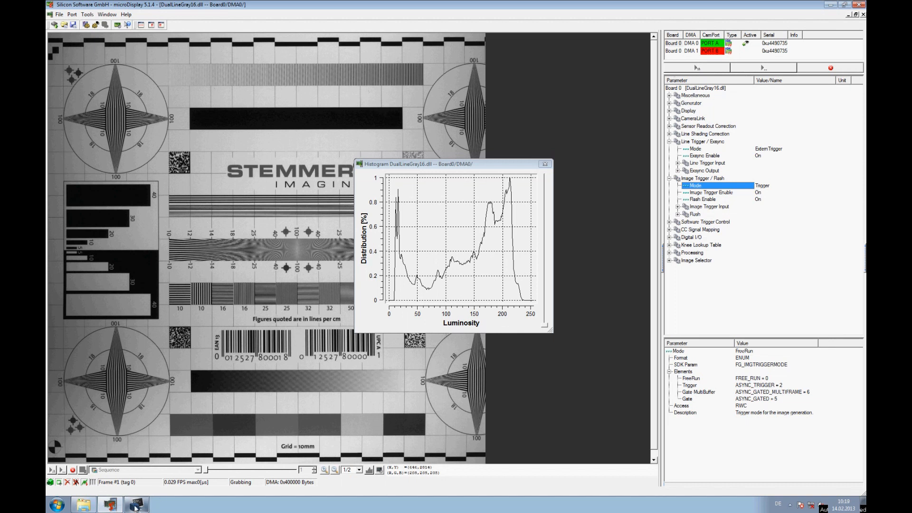
Enter epc 1 in the clshell console to enable flat-field correction.
left_click(136, 504)
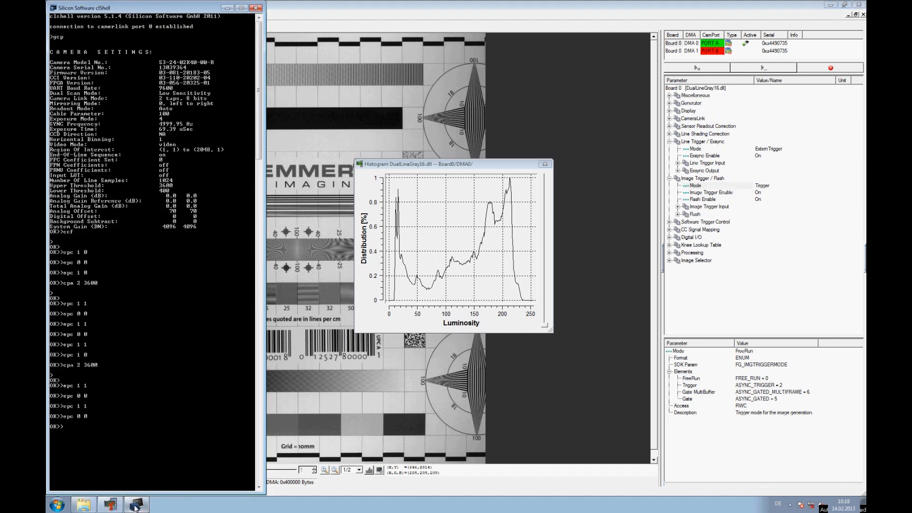
type("epc 1")
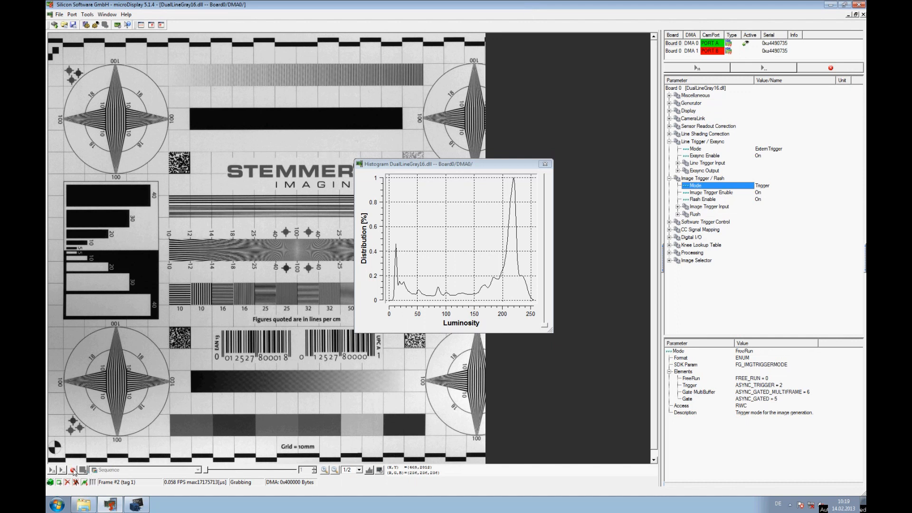
Stop the continuous acquisition of the test chart.
left_click(94, 469)
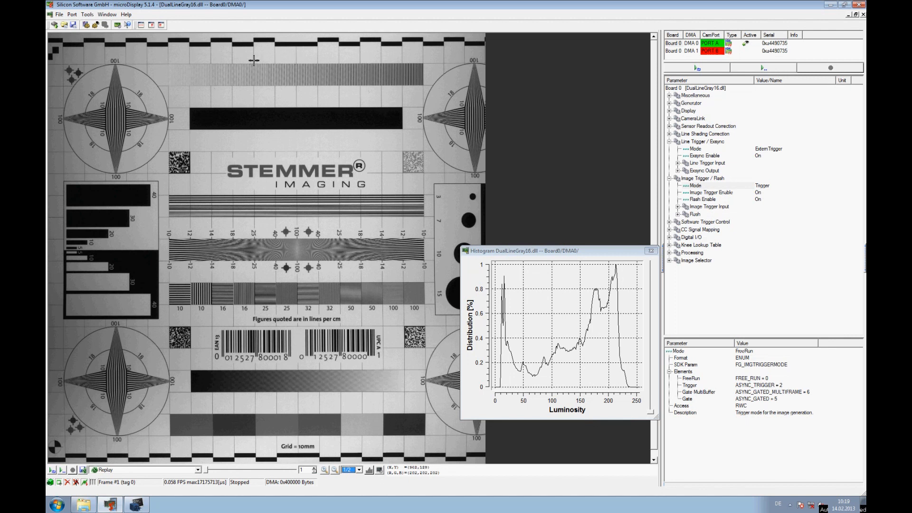
mouse_move(260, 60)
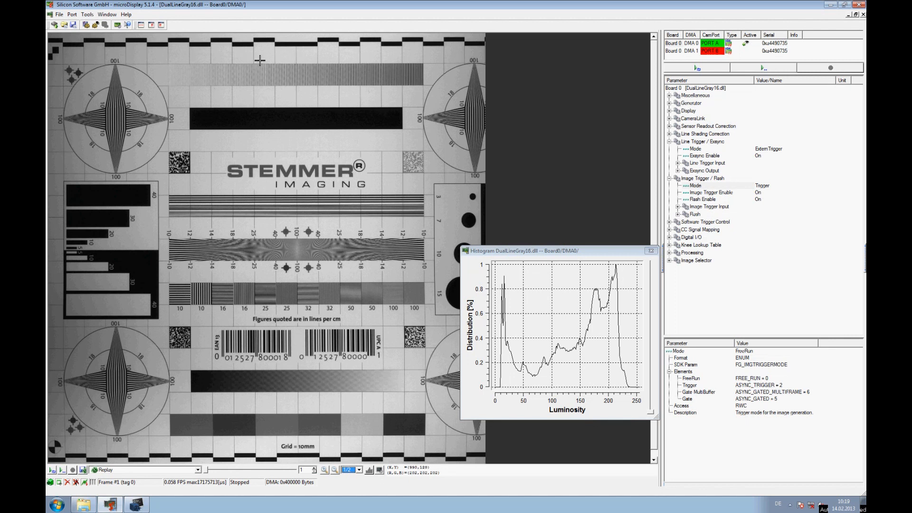
mouse_move(196, 432)
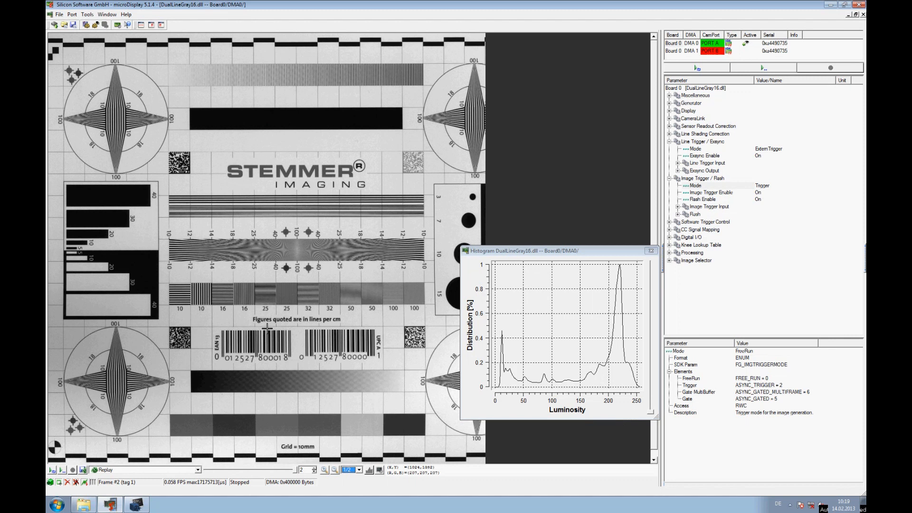
mouse_move(277, 97)
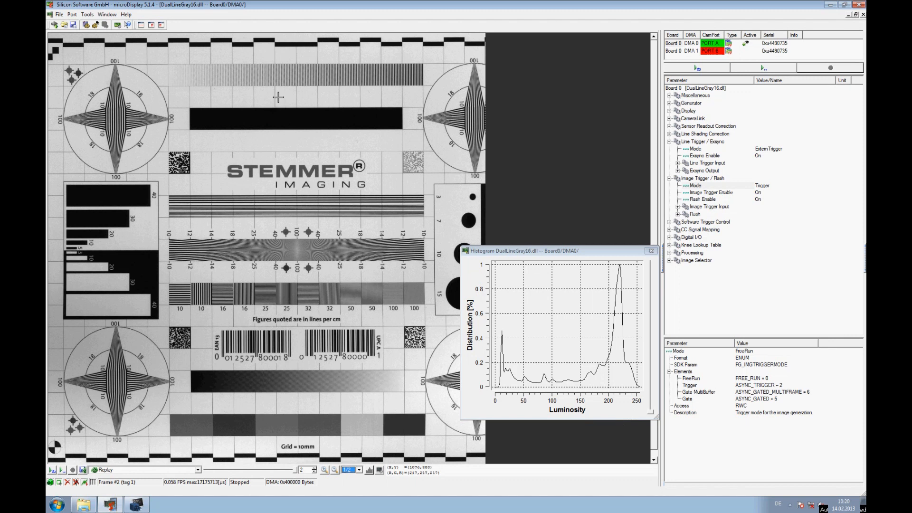
mouse_move(262, 97)
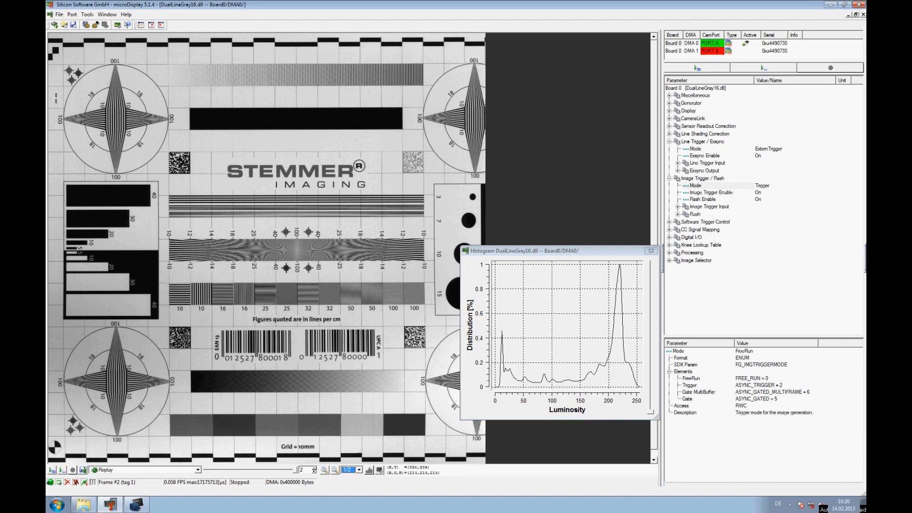
mouse_move(480, 61)
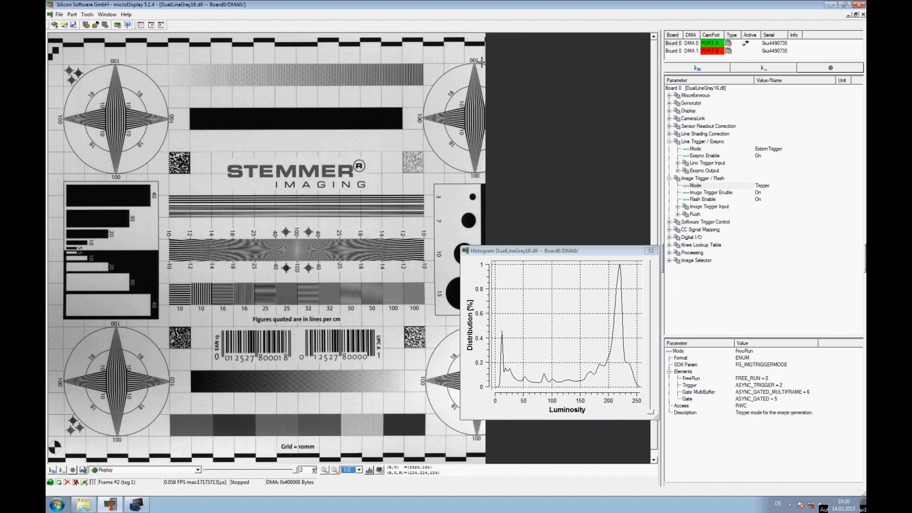
mouse_move(81, 58)
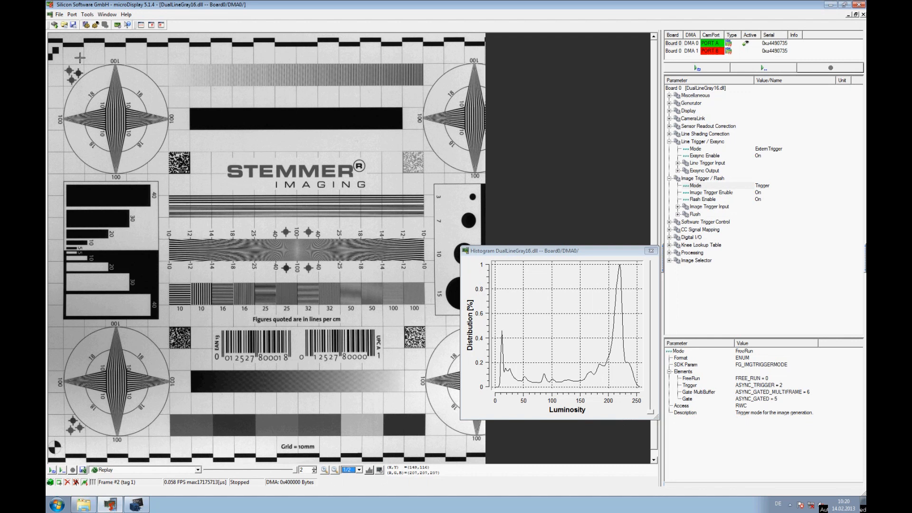
mouse_move(72, 58)
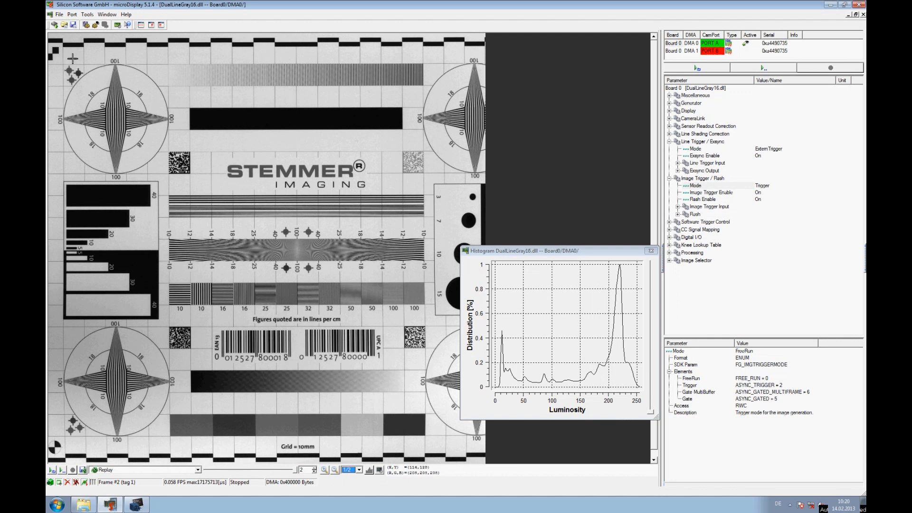
mouse_move(75, 58)
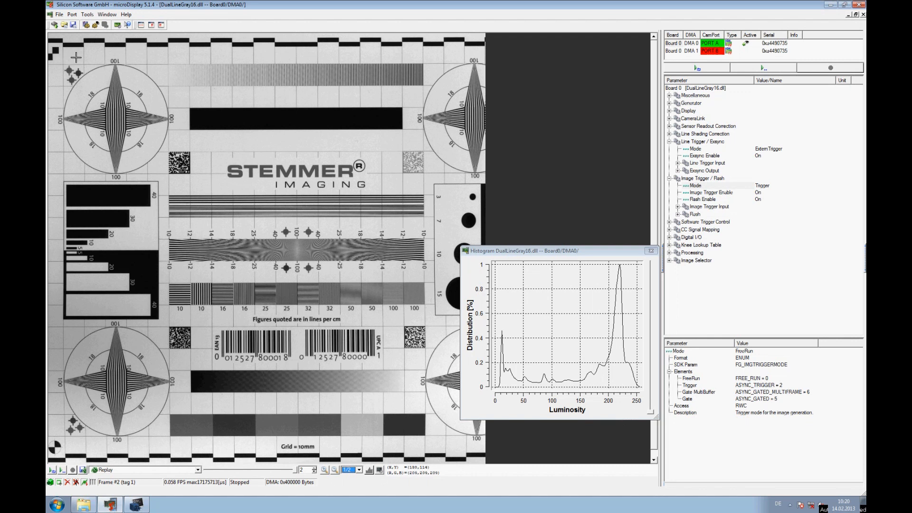
mouse_move(272, 57)
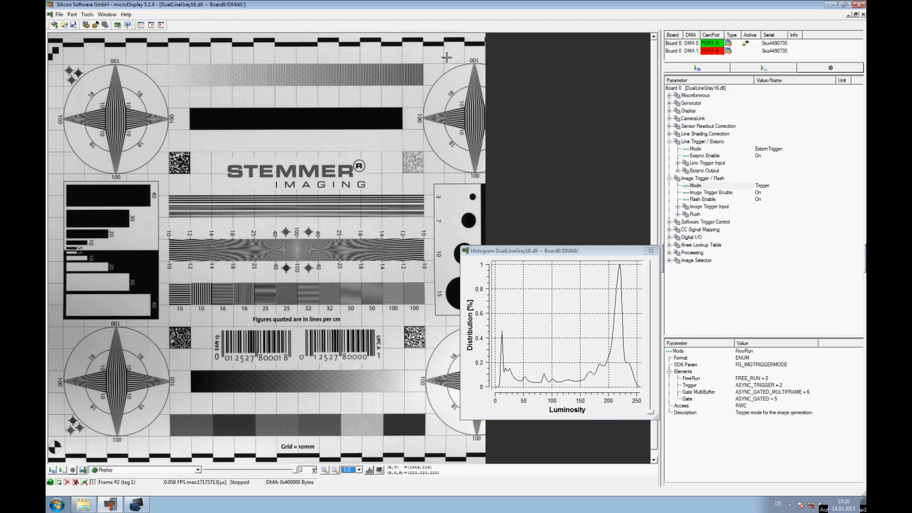
mouse_move(381, 208)
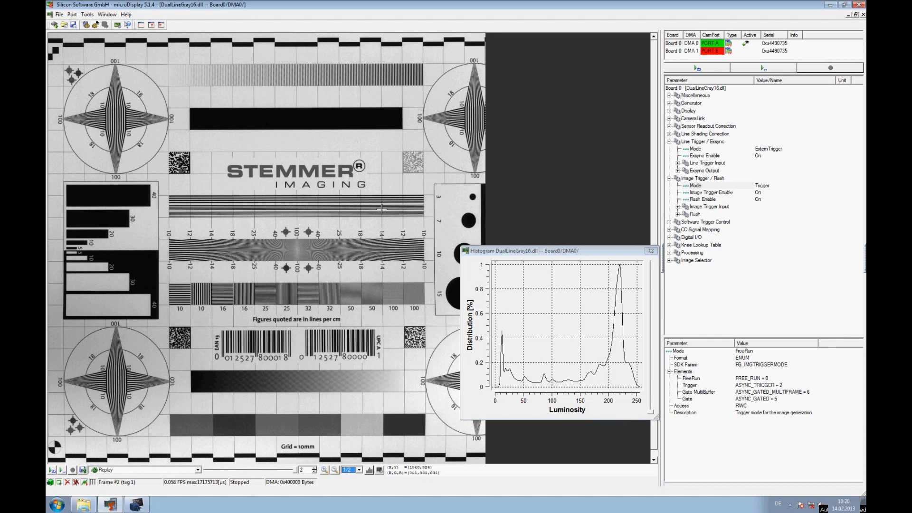